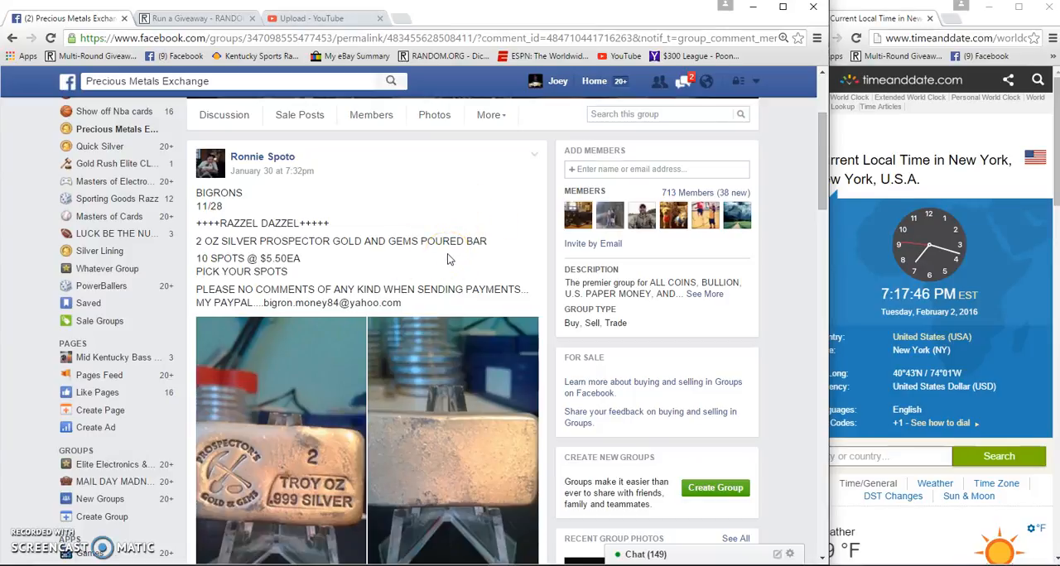
pyautogui.moveTo(402, 277)
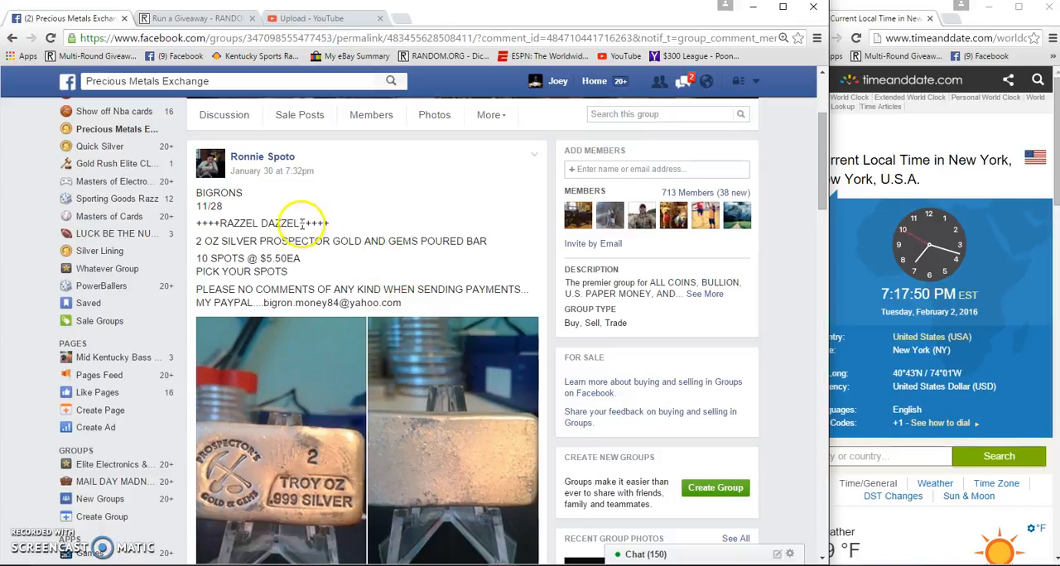
# Comment 'Live' on the Facebook giveaway post, then move to the RANDOM.ORG 'Run a Giveaway' tab
pyautogui.scroll(-3)
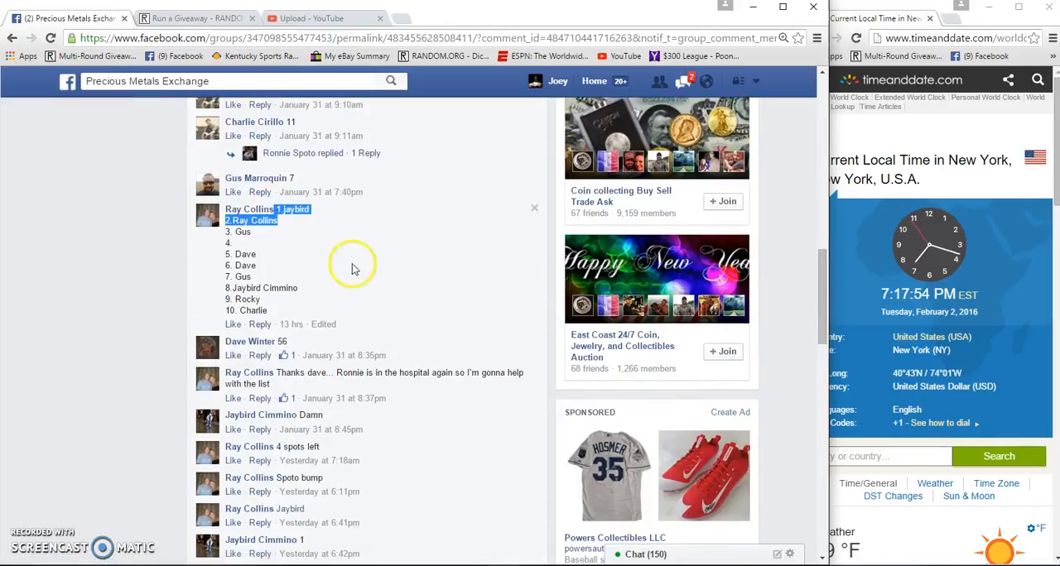
pyautogui.scroll(-3)
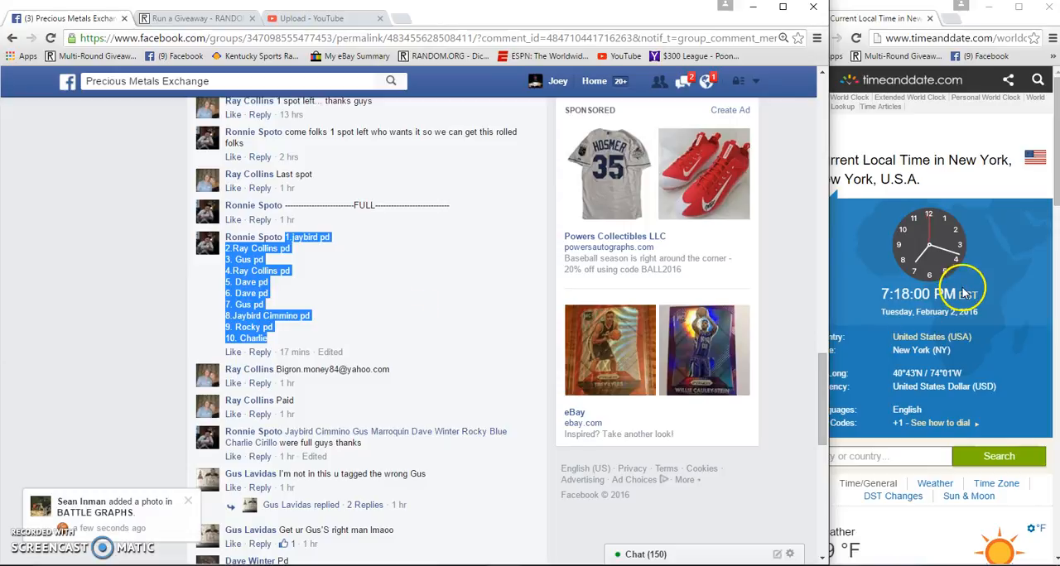
pyautogui.scroll(-3)
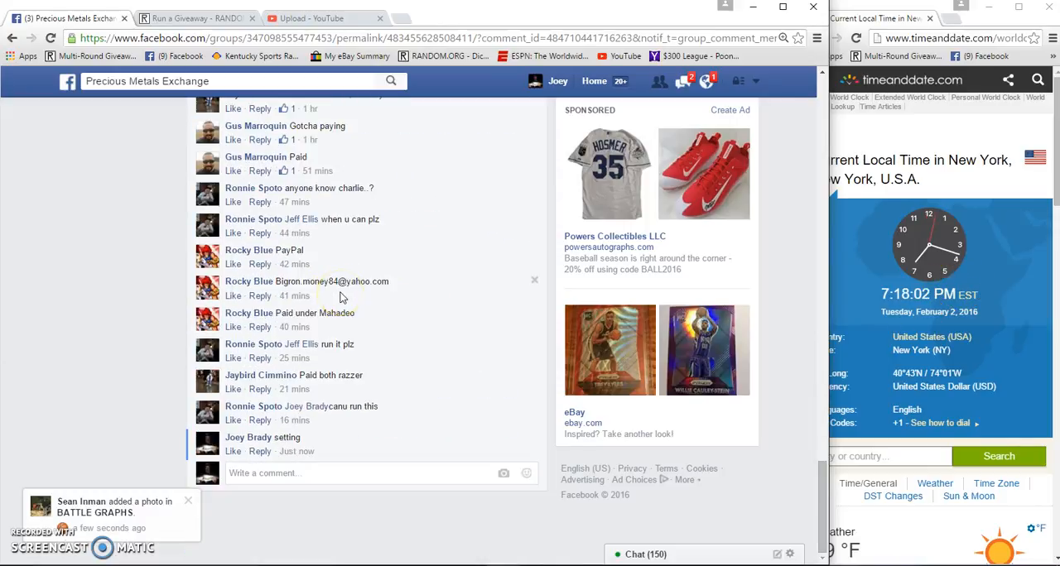
pyautogui.click(290, 473)
pyautogui.write('Live')
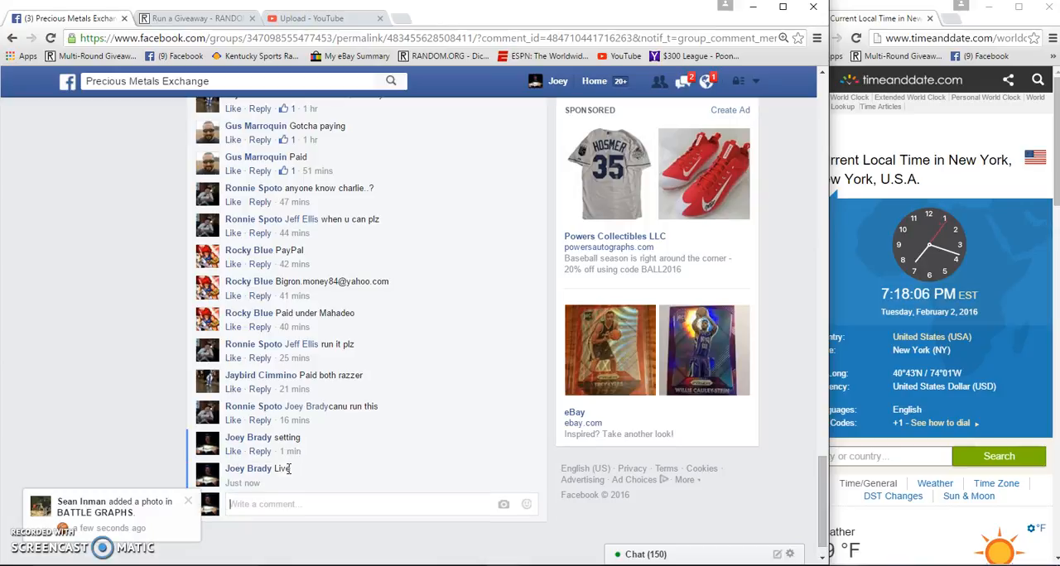
pyautogui.moveTo(297, 483)
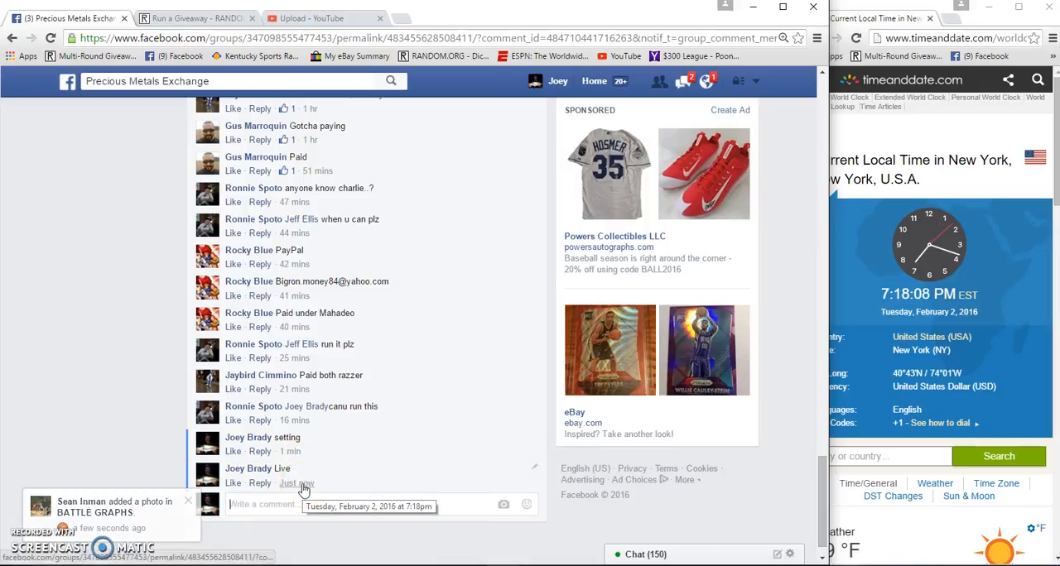
pyautogui.click(194, 17)
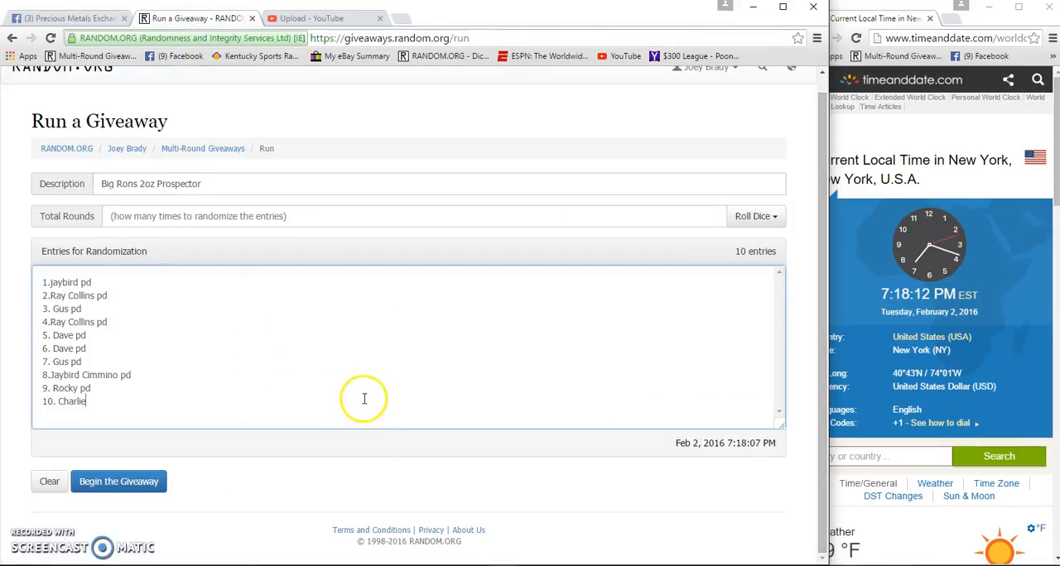
# Roll 2d6 for total rounds, getting 5 and 5 for 10 rounds
pyautogui.click(754, 216)
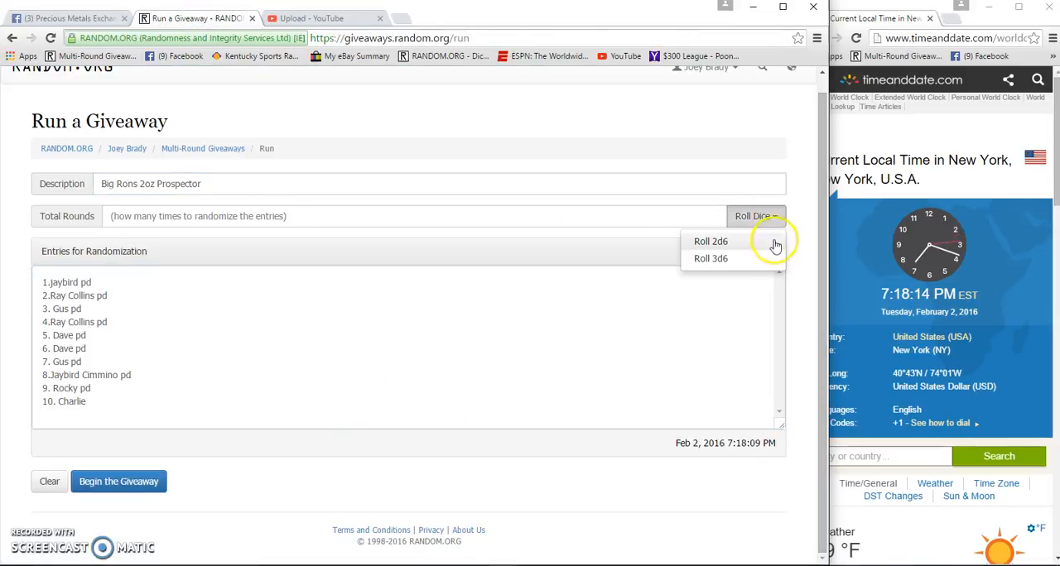
pyautogui.click(711, 241)
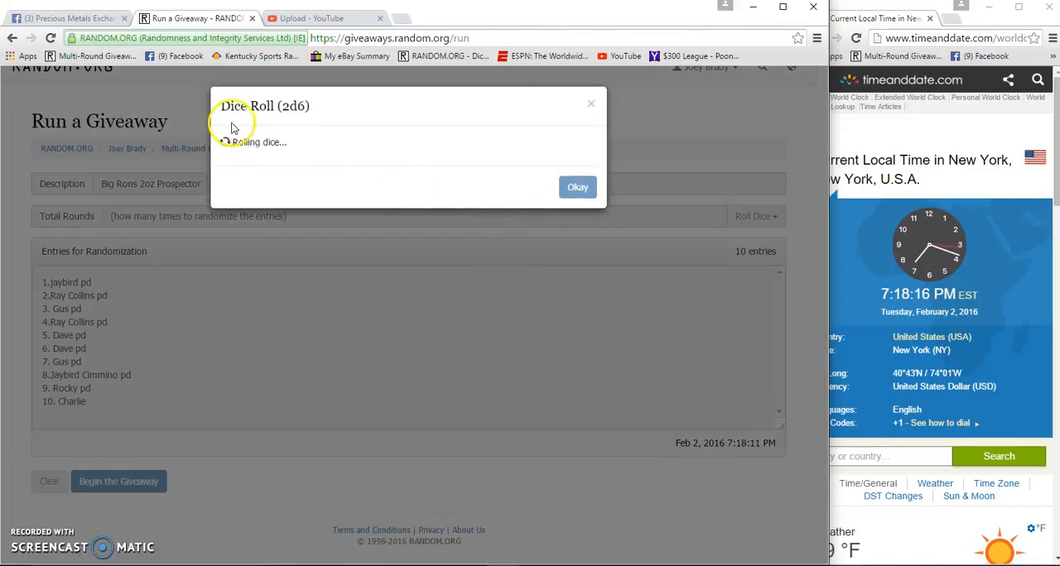
pyautogui.moveTo(313, 184)
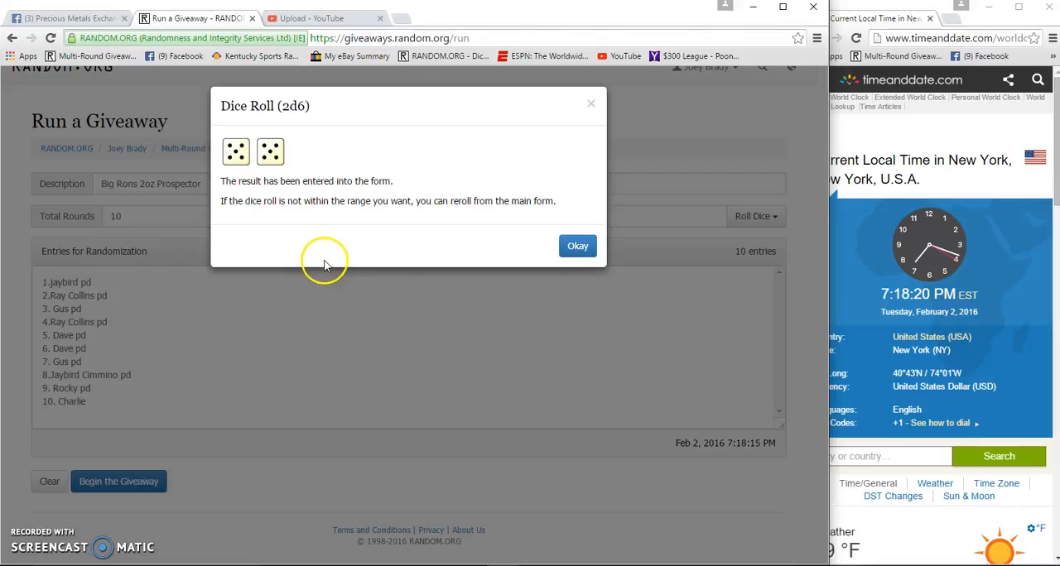
pyautogui.click(578, 246)
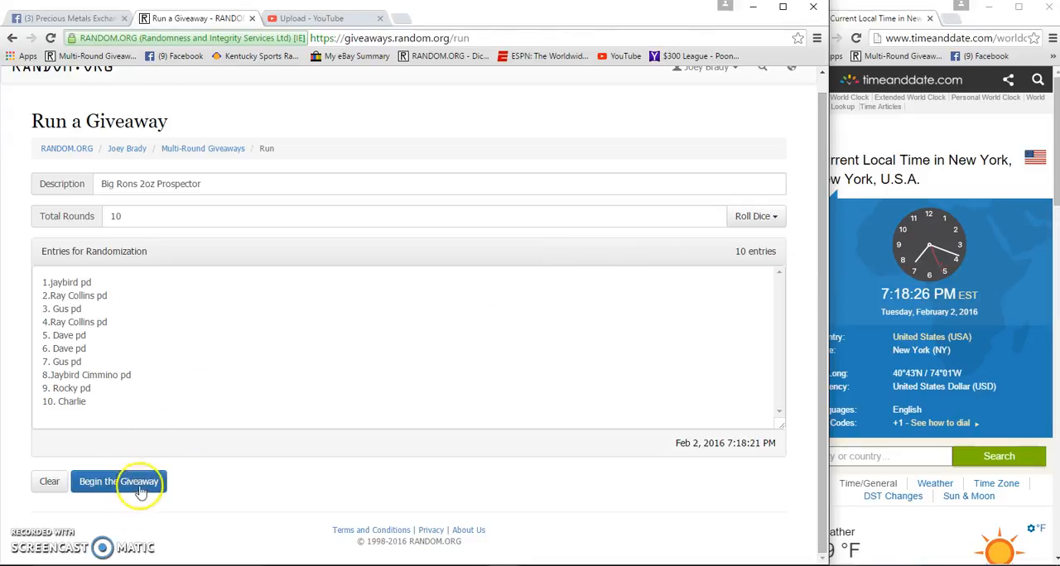
# Begin and confirm the 'Big Rons 2oz Prospector' giveaway, then reshuffle through successive Next Rounds
pyautogui.click(119, 481)
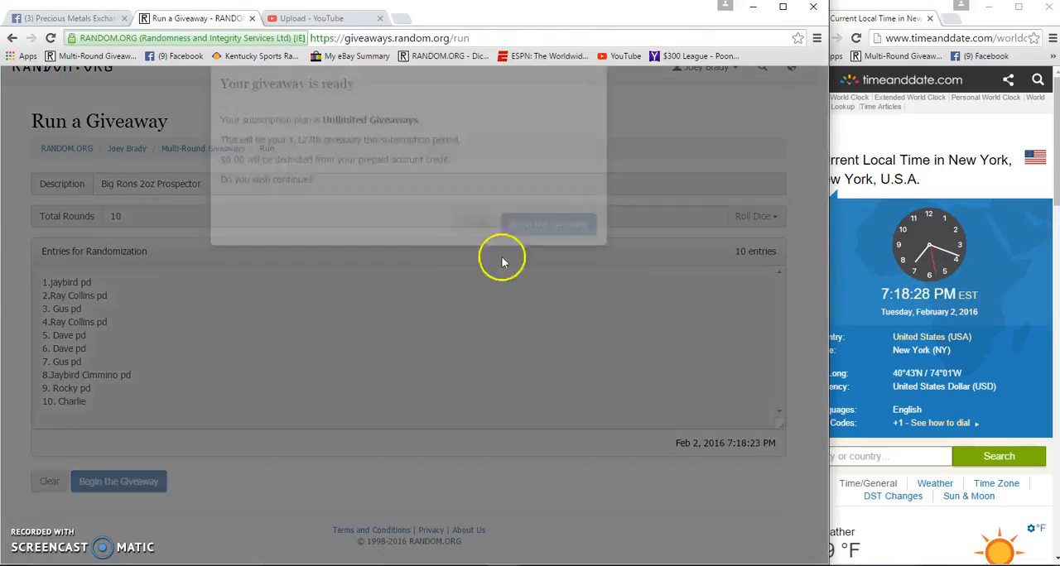
pyautogui.click(548, 224)
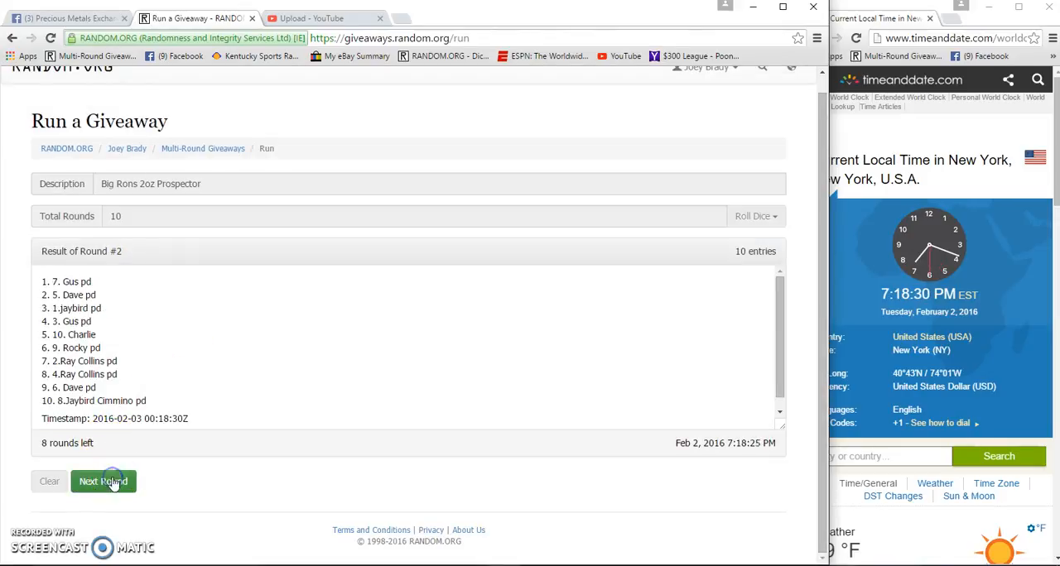
pyautogui.click(103, 481)
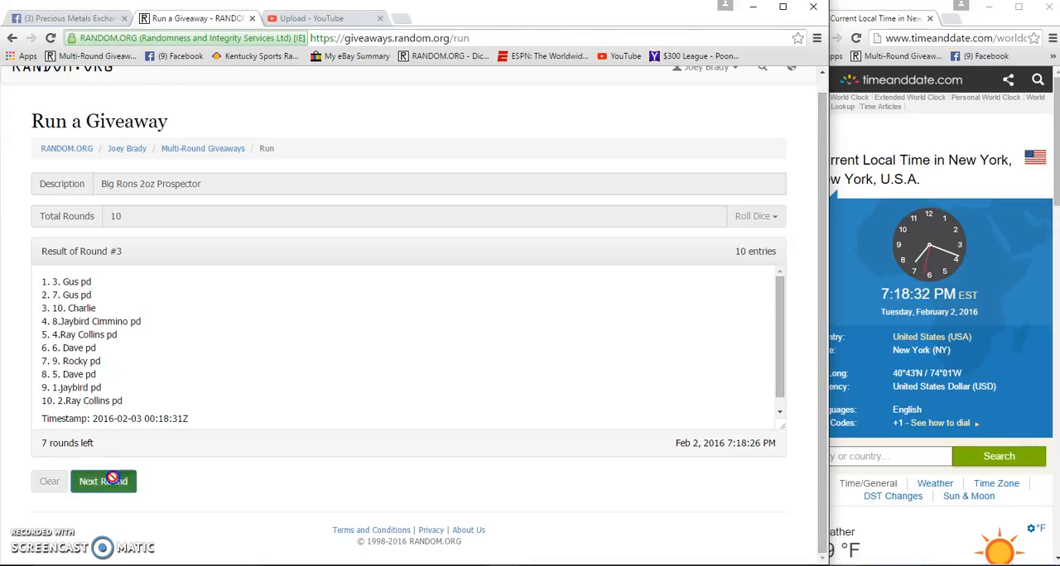
pyautogui.click(102, 481)
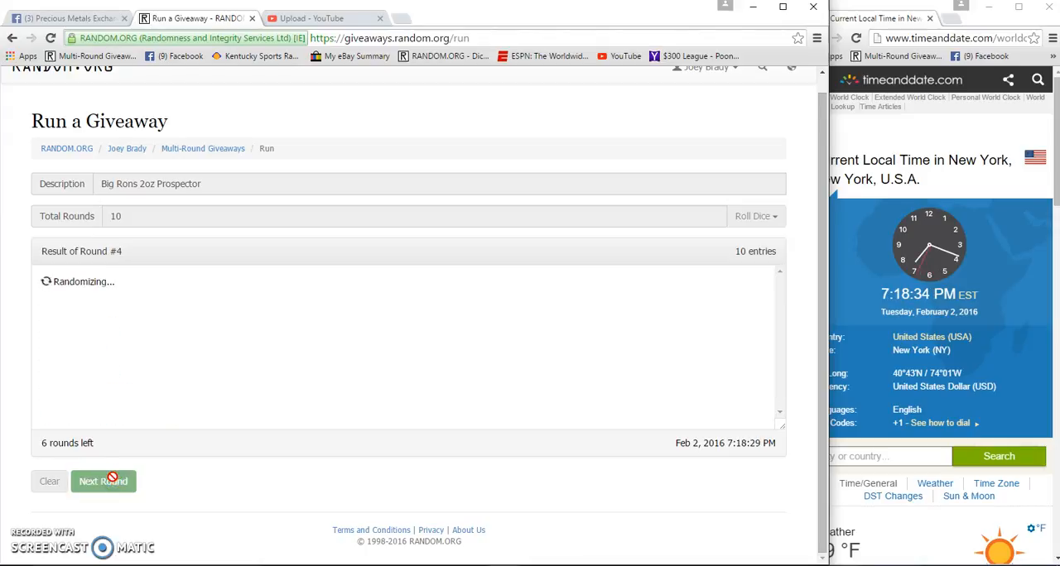
pyautogui.click(103, 482)
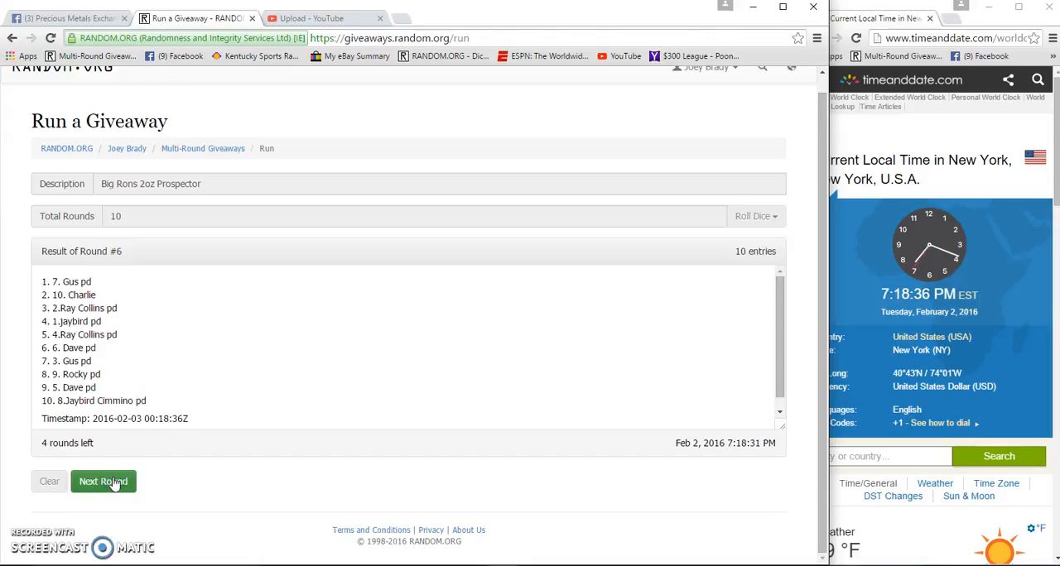
pyautogui.click(103, 481)
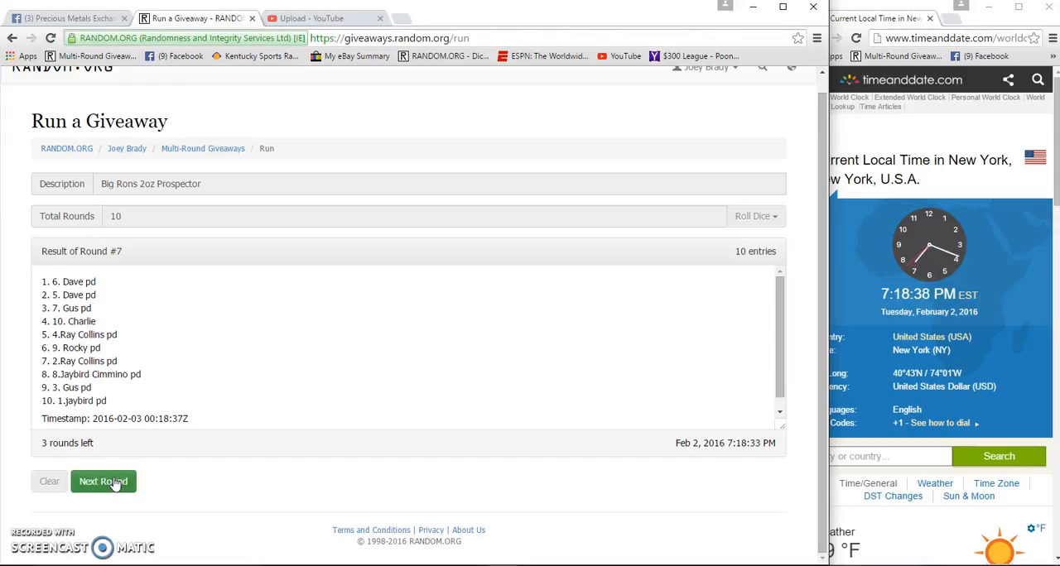
pyautogui.click(103, 481)
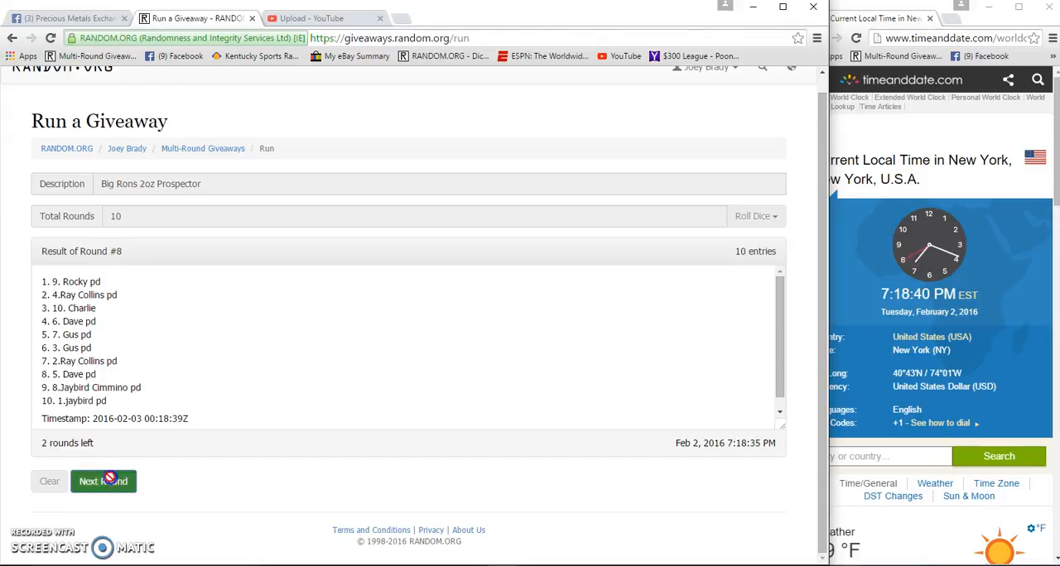
pyautogui.click(66, 17)
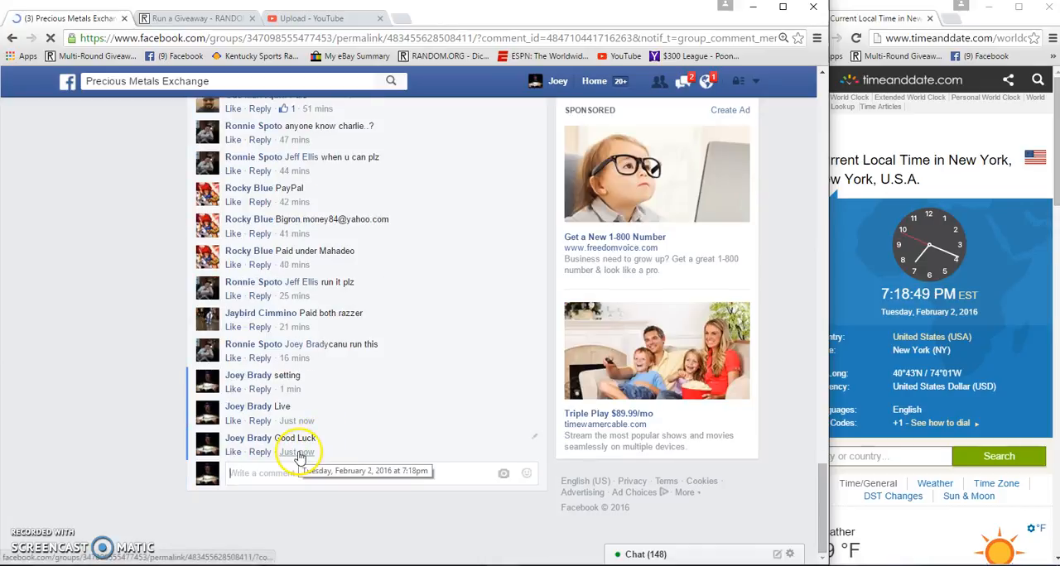
pyautogui.click(194, 18)
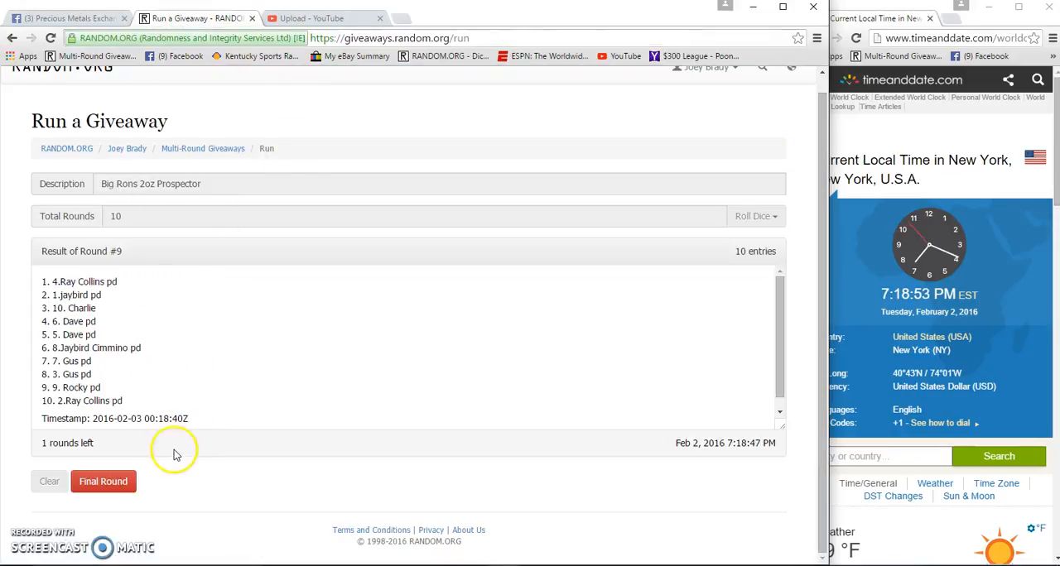
pyautogui.click(103, 481)
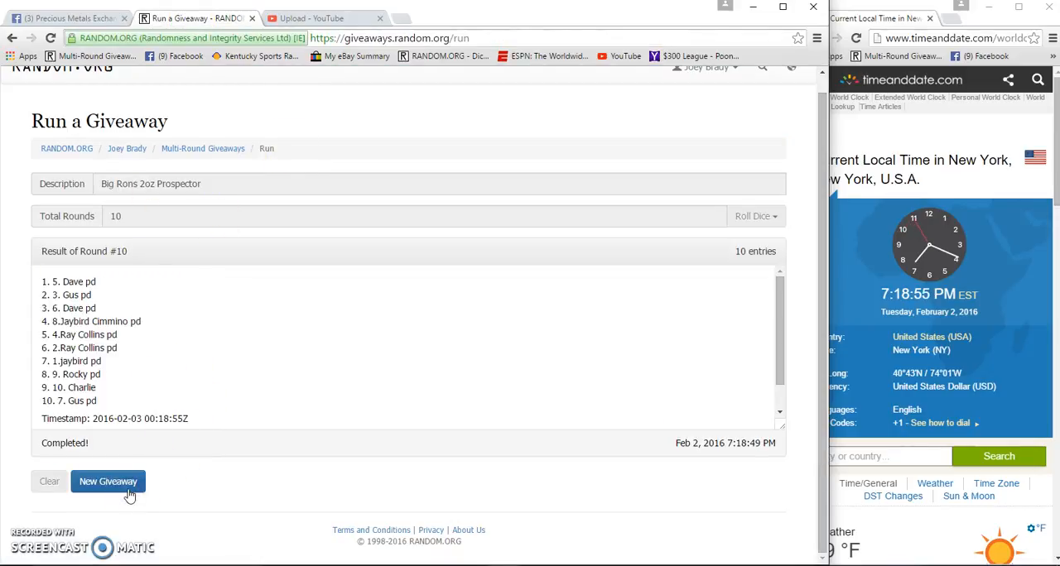